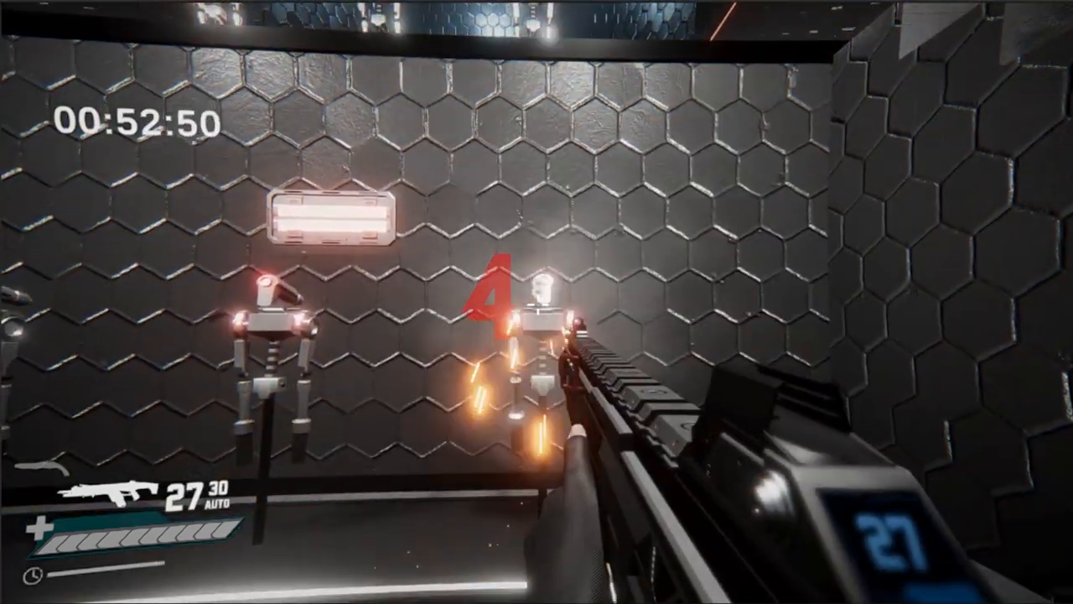
Finish the corridor run, then view the Discord server's #lounge channel showing the shared build post.
left_click(536, 301)
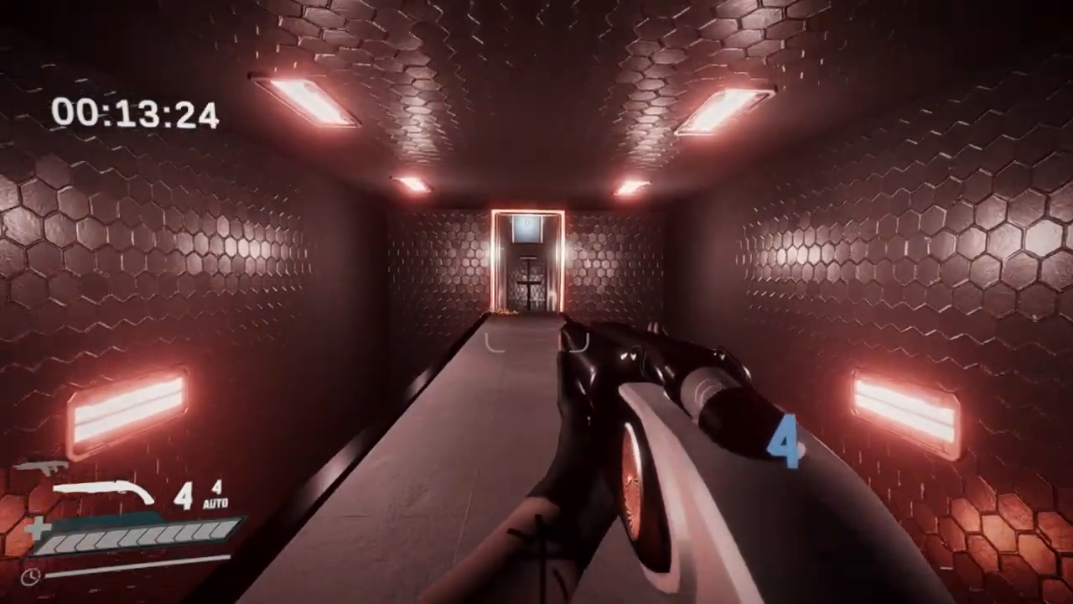
left_click(536, 301)
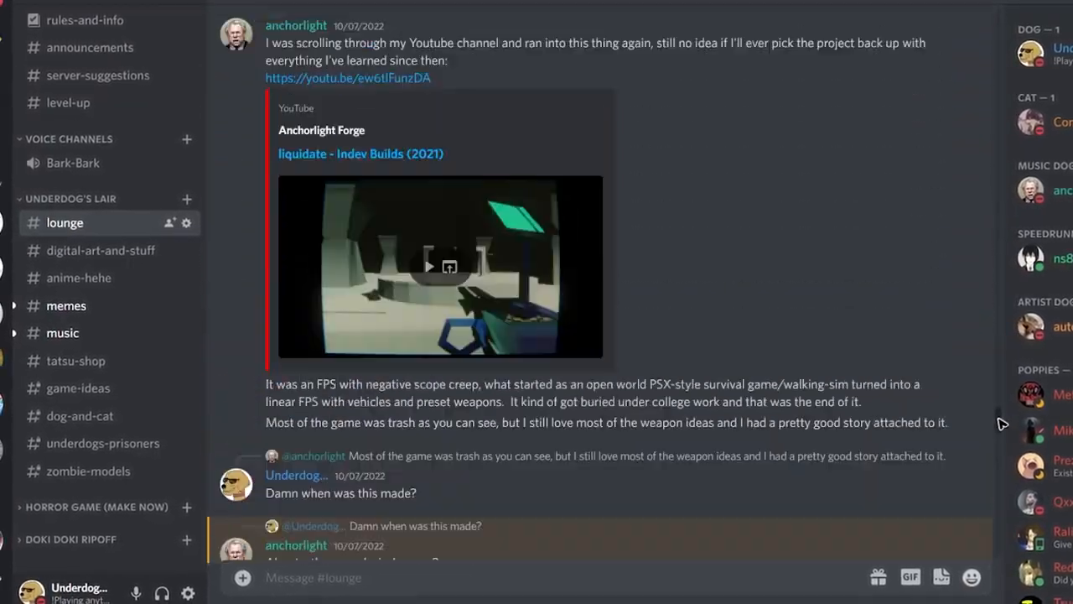
scroll("down", 3)
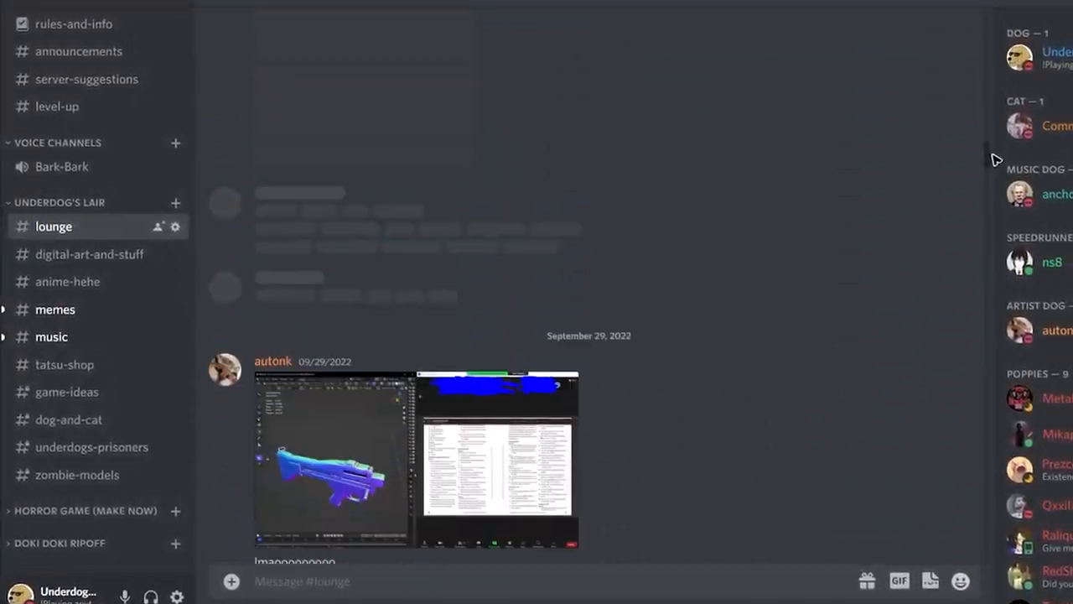